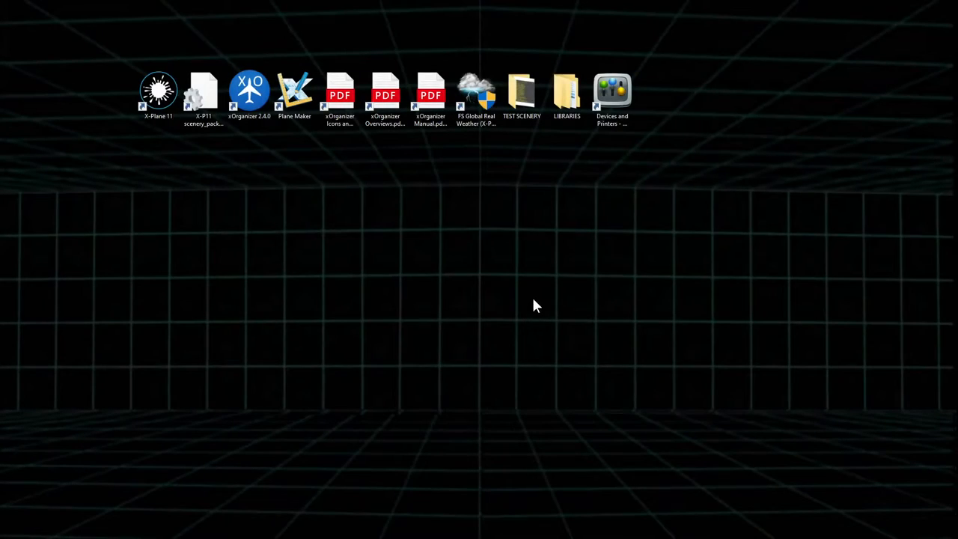
From Devices and Printers, reach the Pro Flight Cessna Rudder Pedals' Properties test page via Game controller settings
left_click(613, 91)
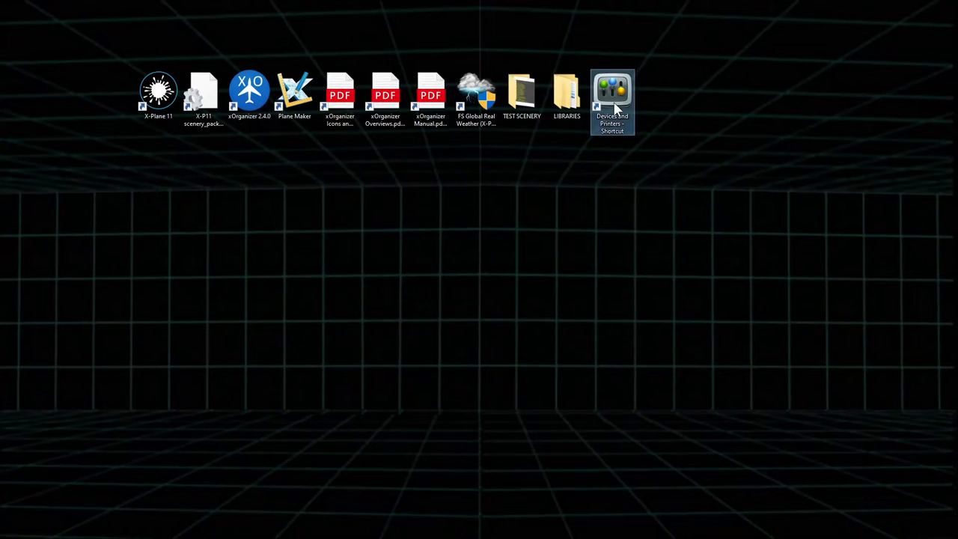
double_click(610, 90)
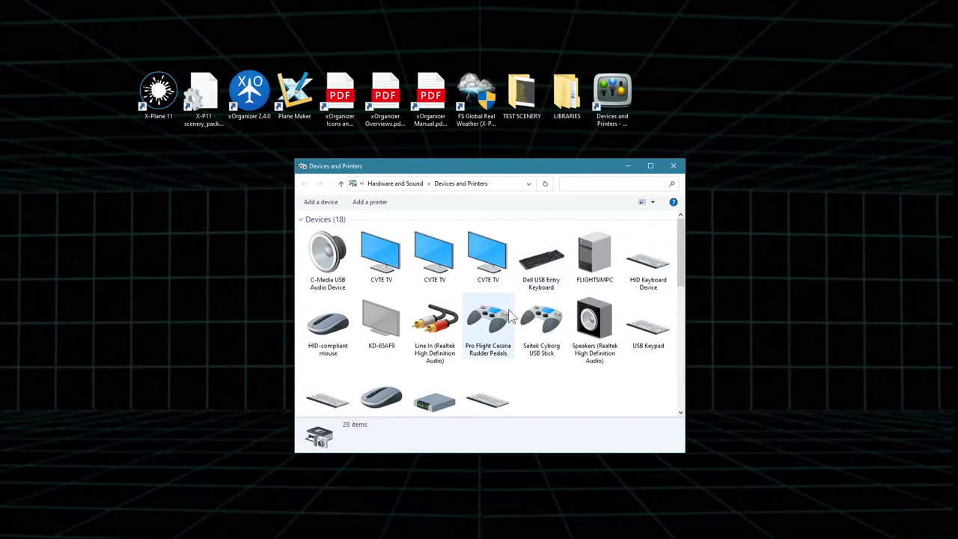
right_click(488, 317)
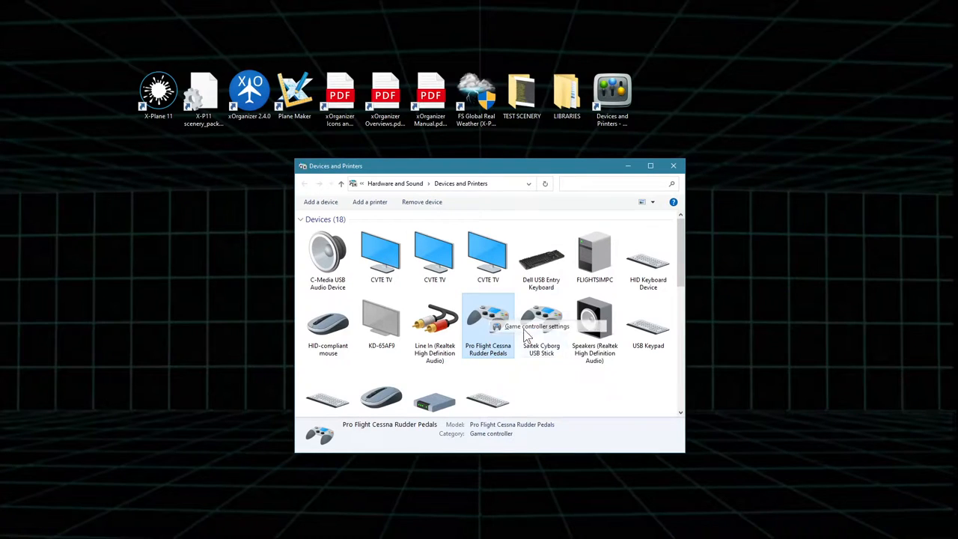
left_click(530, 326)
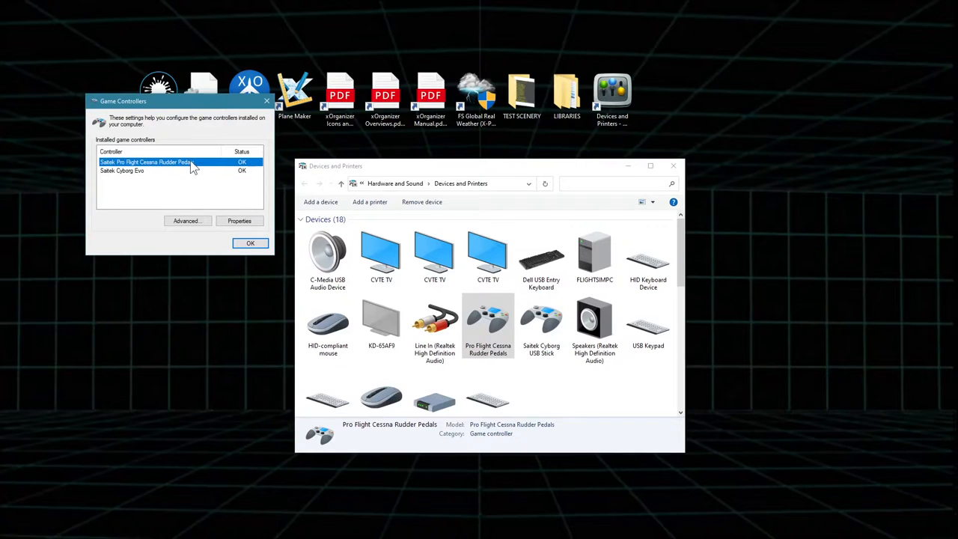
left_click(239, 220)
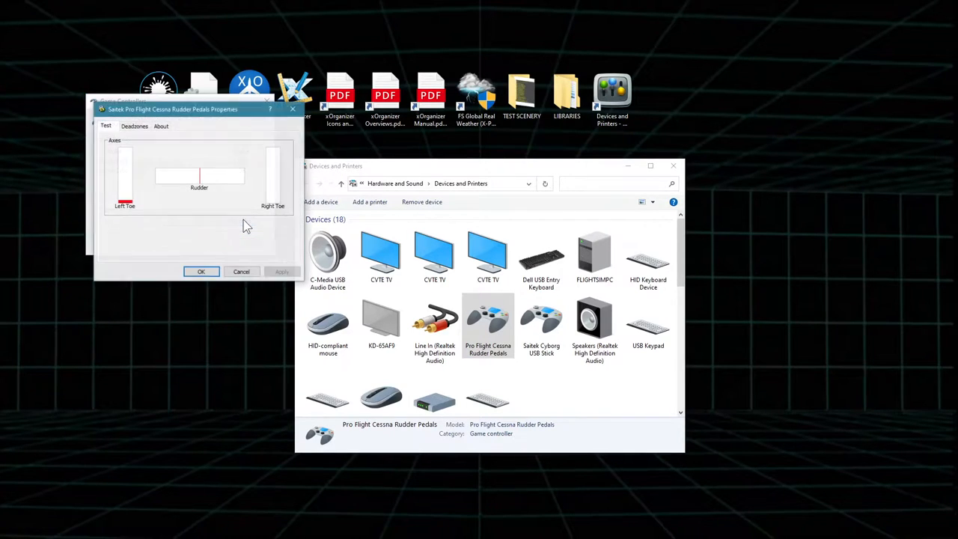